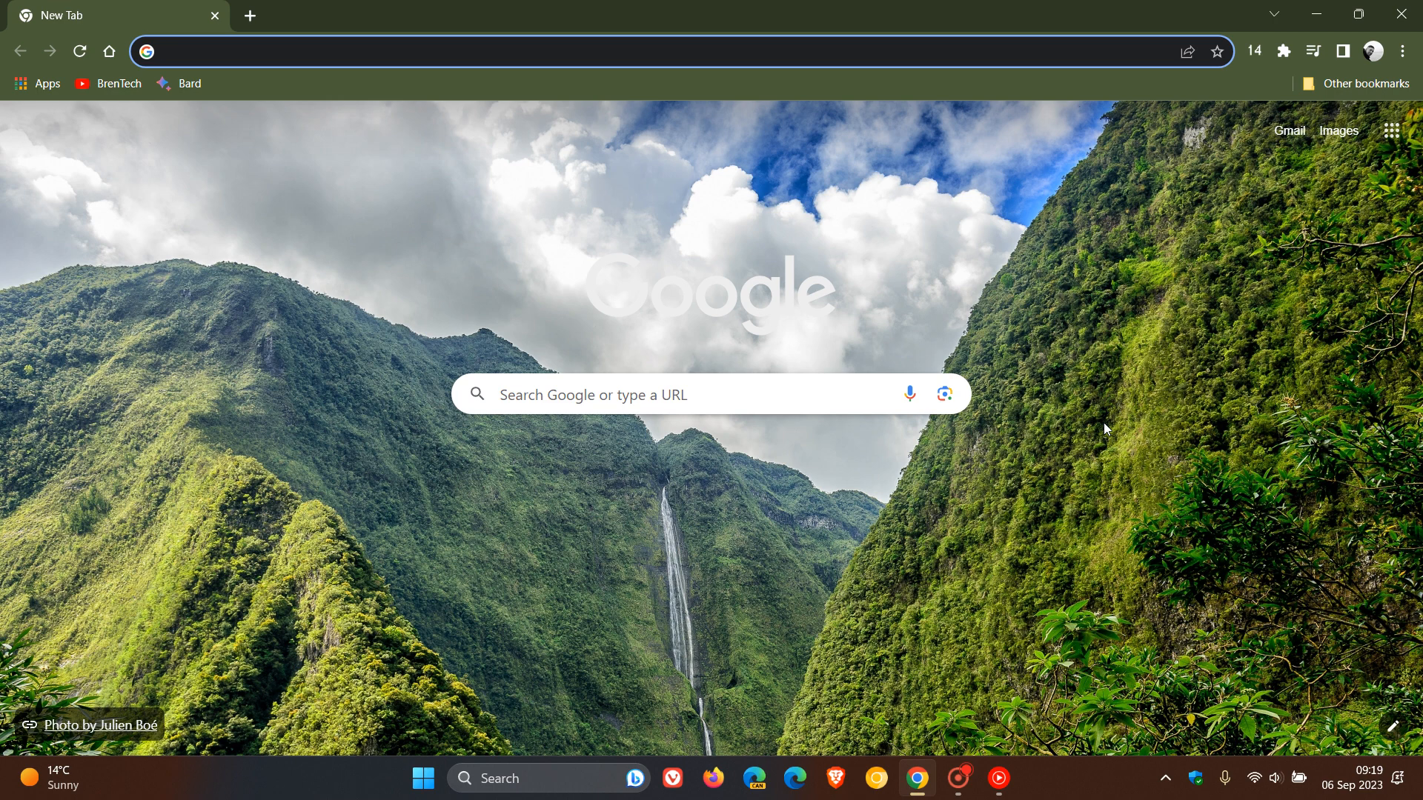
# From the main menu's Help entry, show About Google Chrome at version 116.0.5845.180, up to date.
pyautogui.click(1400, 51)
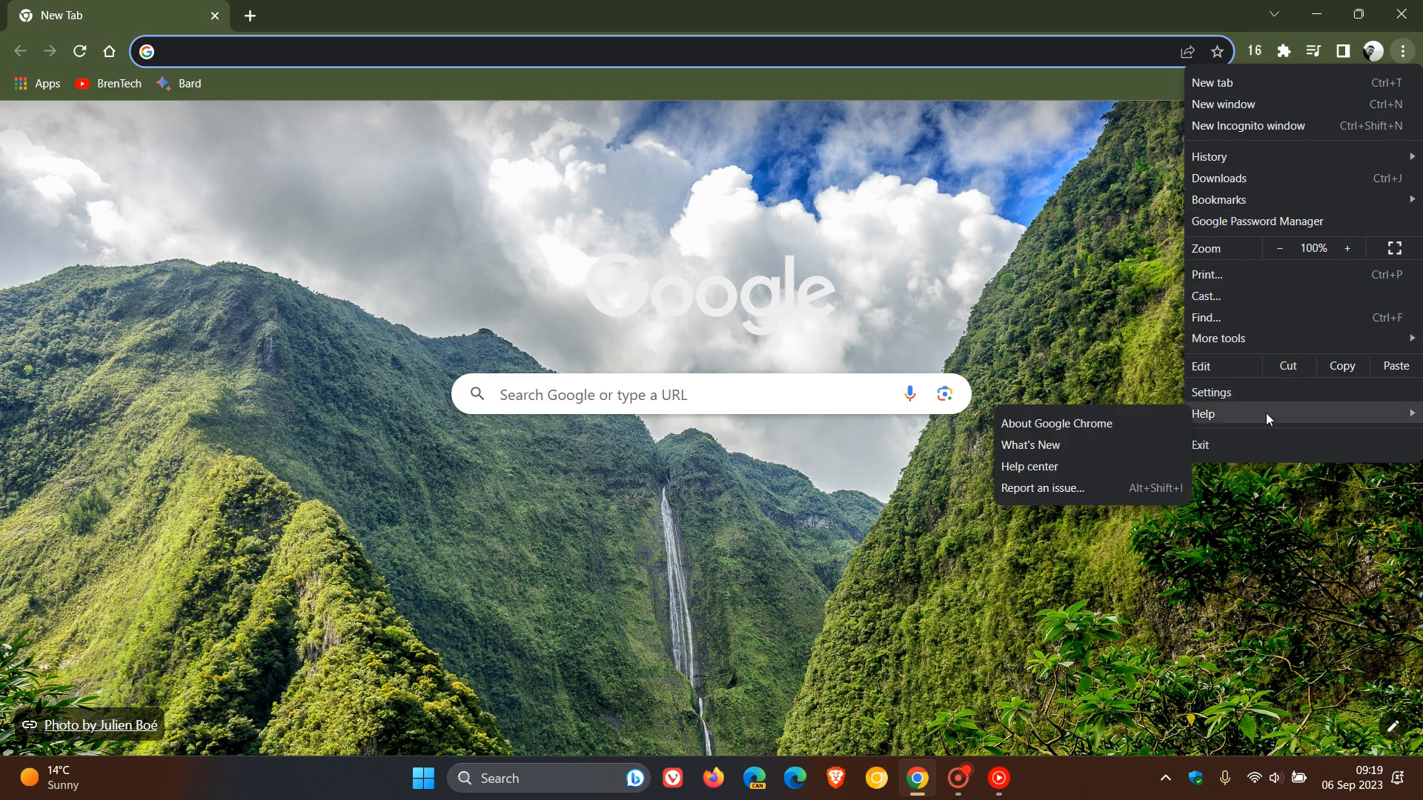
pyautogui.click(1055, 423)
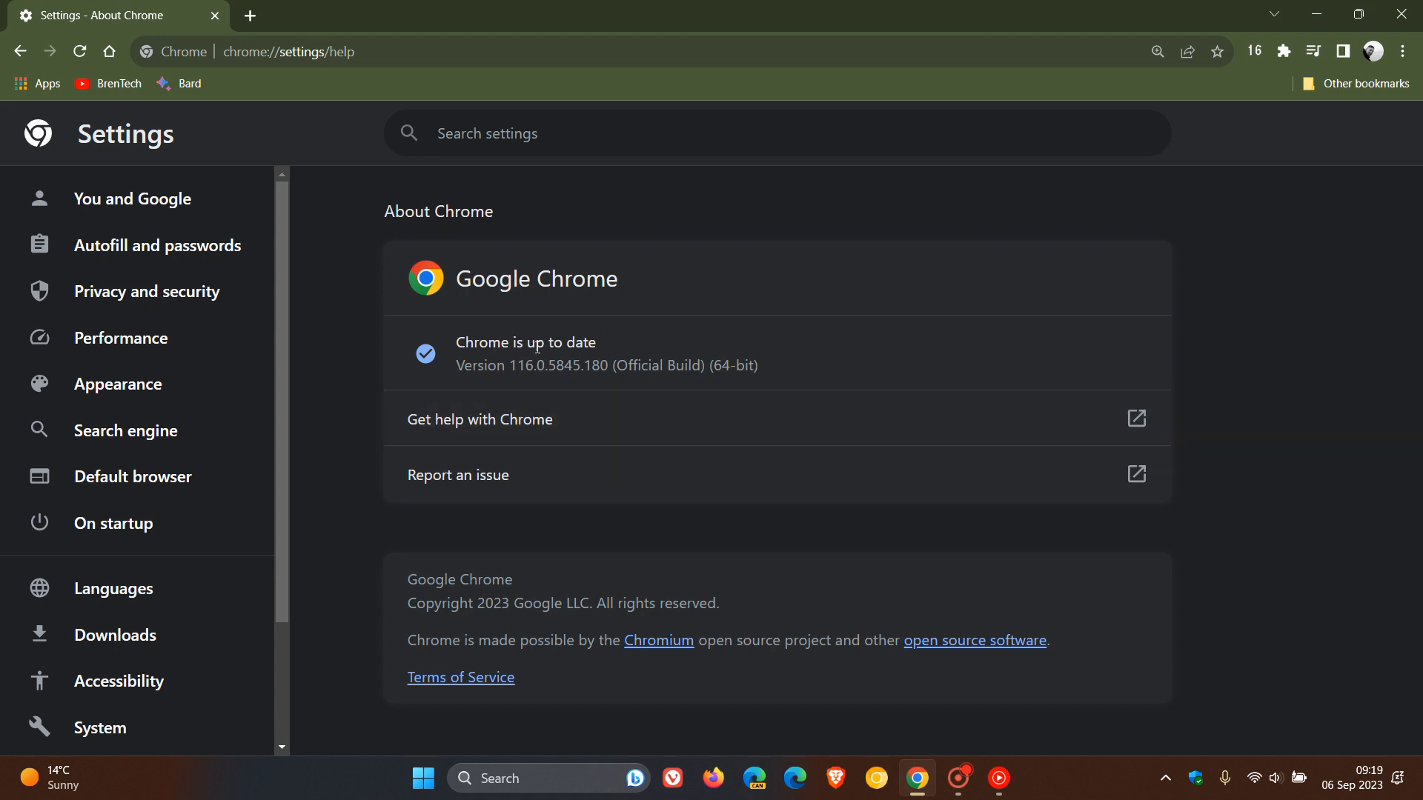
pyautogui.moveTo(545, 387)
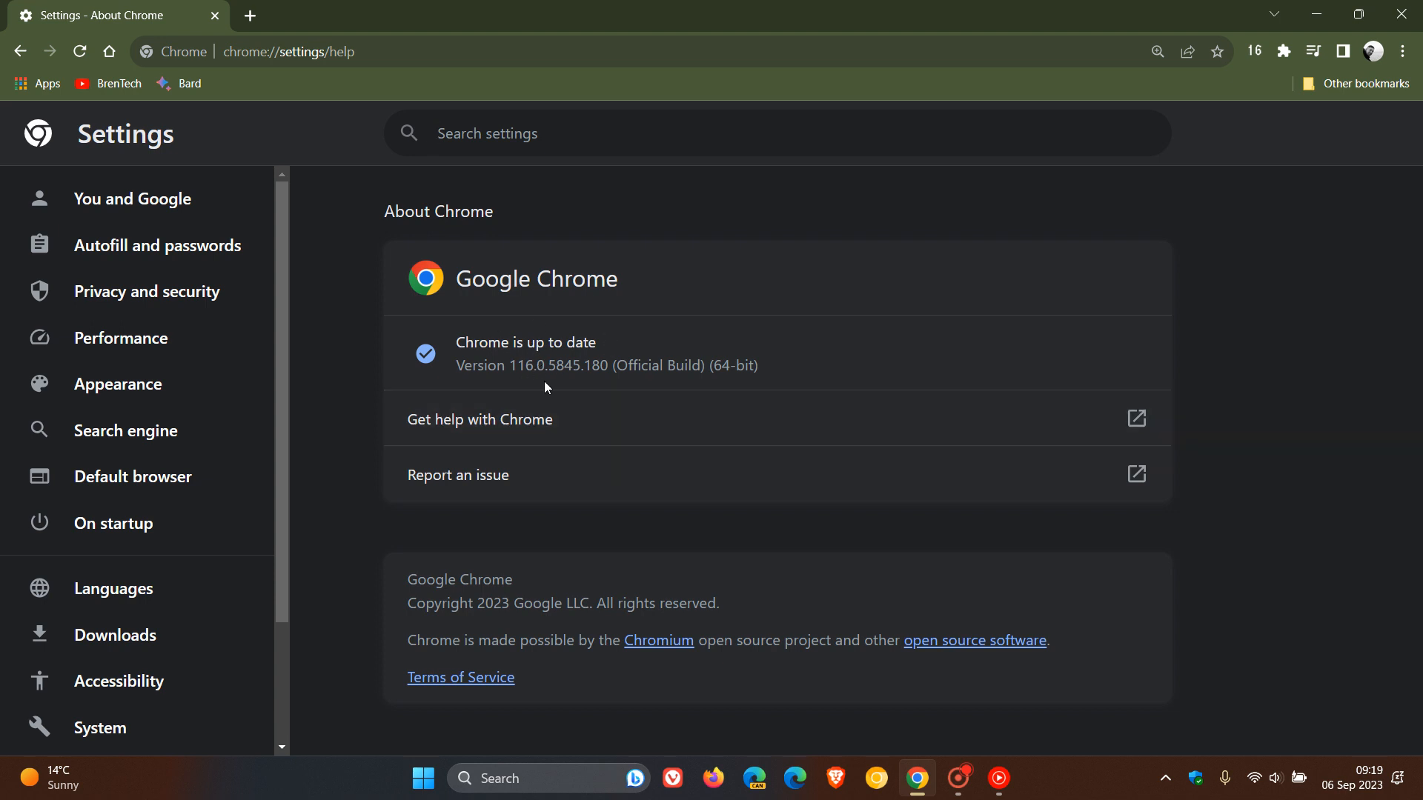
pyautogui.doubleClick(588, 366)
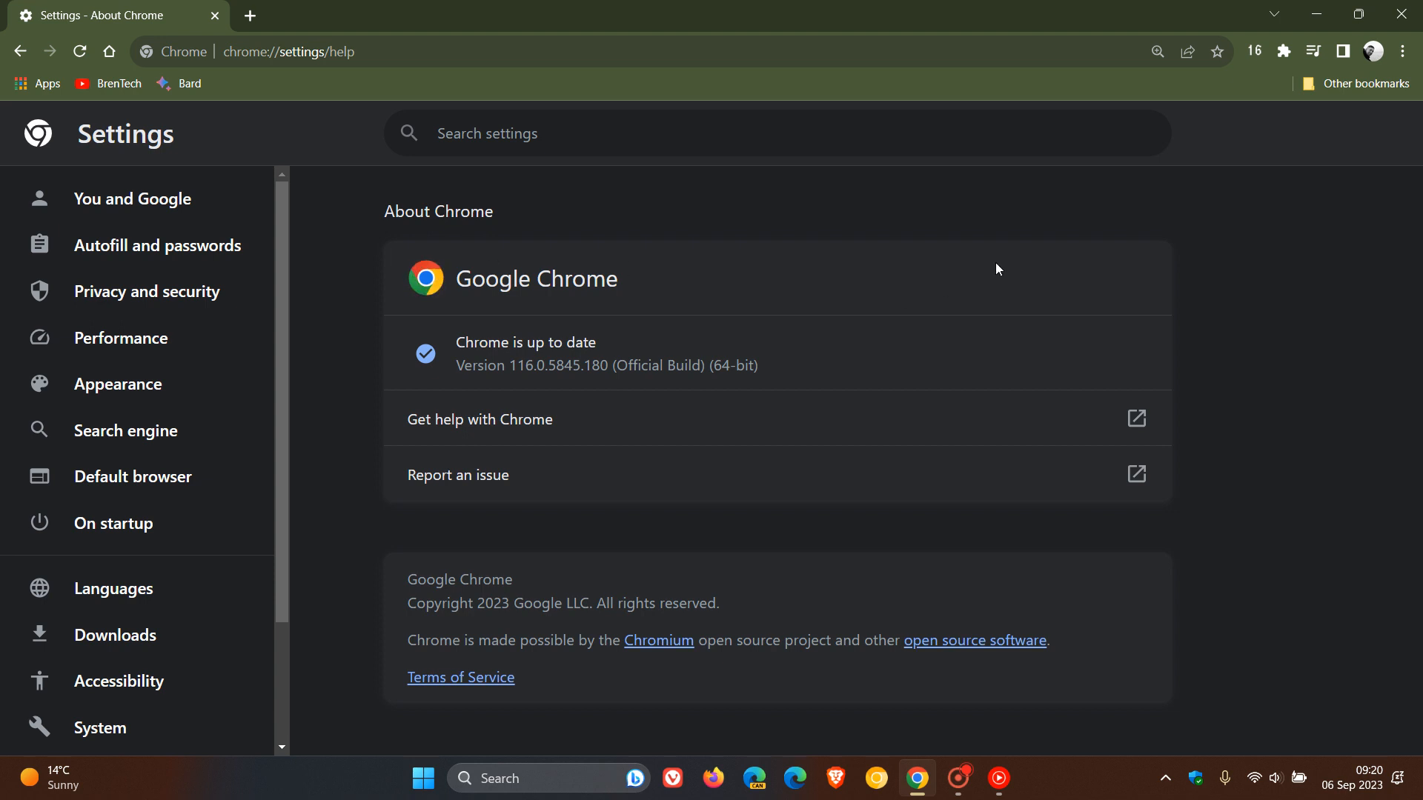
pyautogui.moveTo(987, 242)
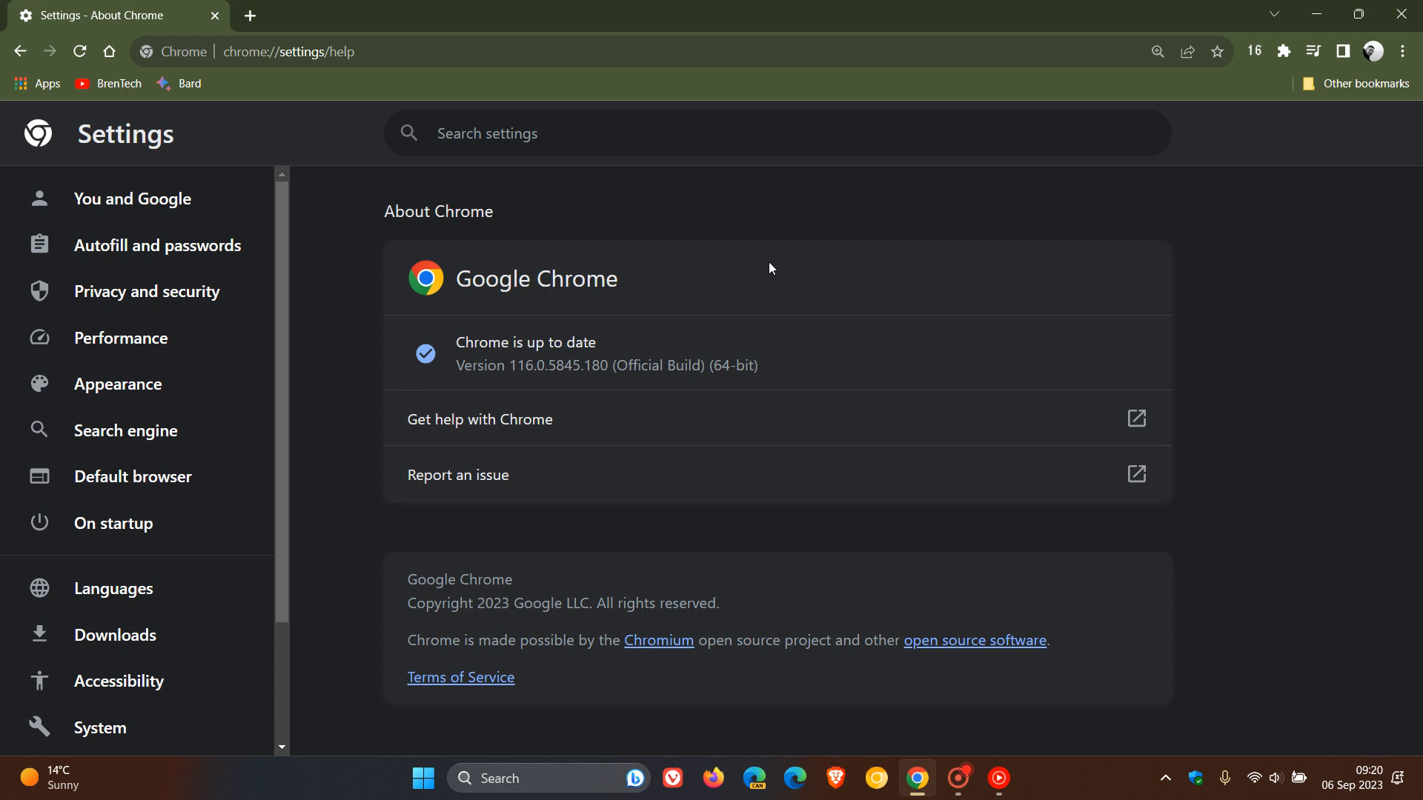
pyautogui.moveTo(427, 284)
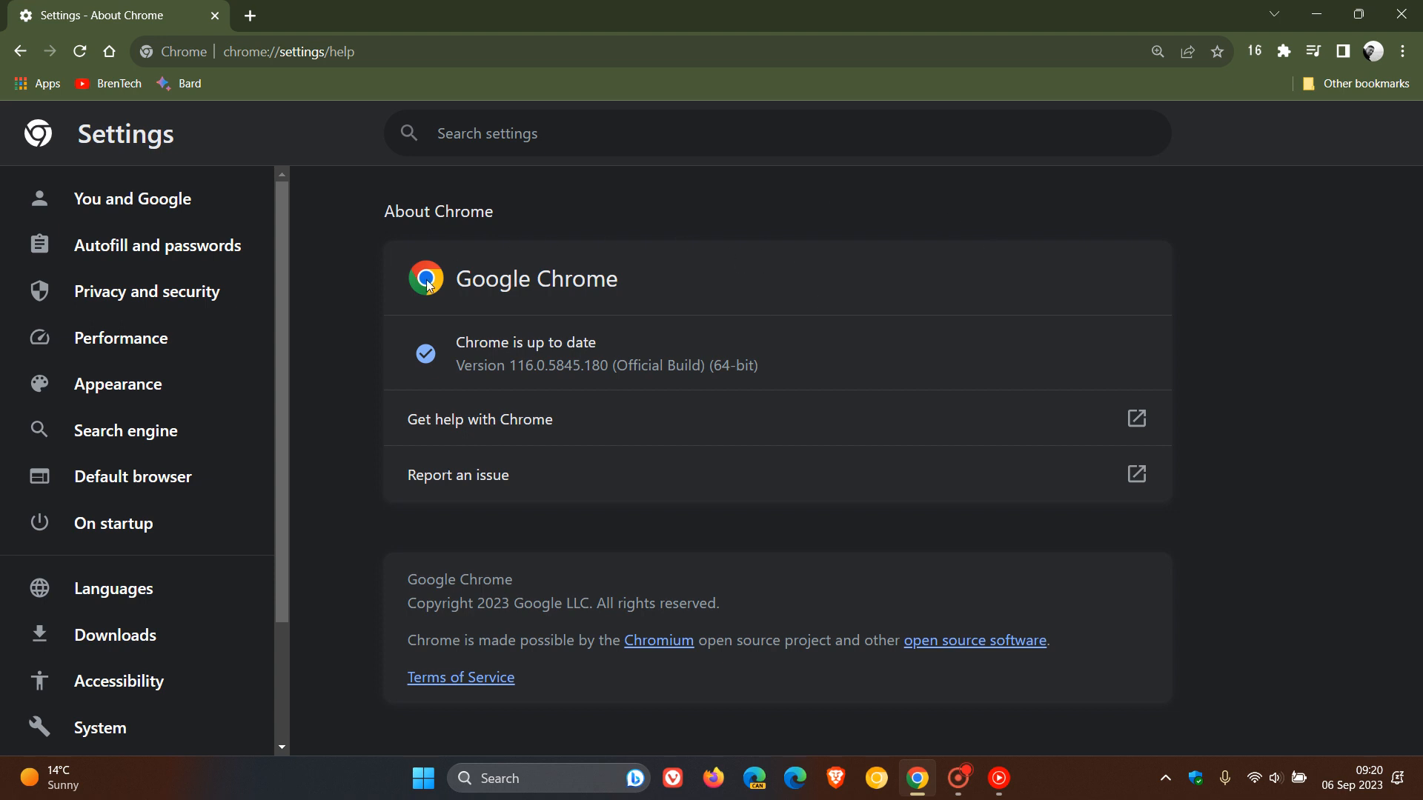
pyautogui.moveTo(952, 258)
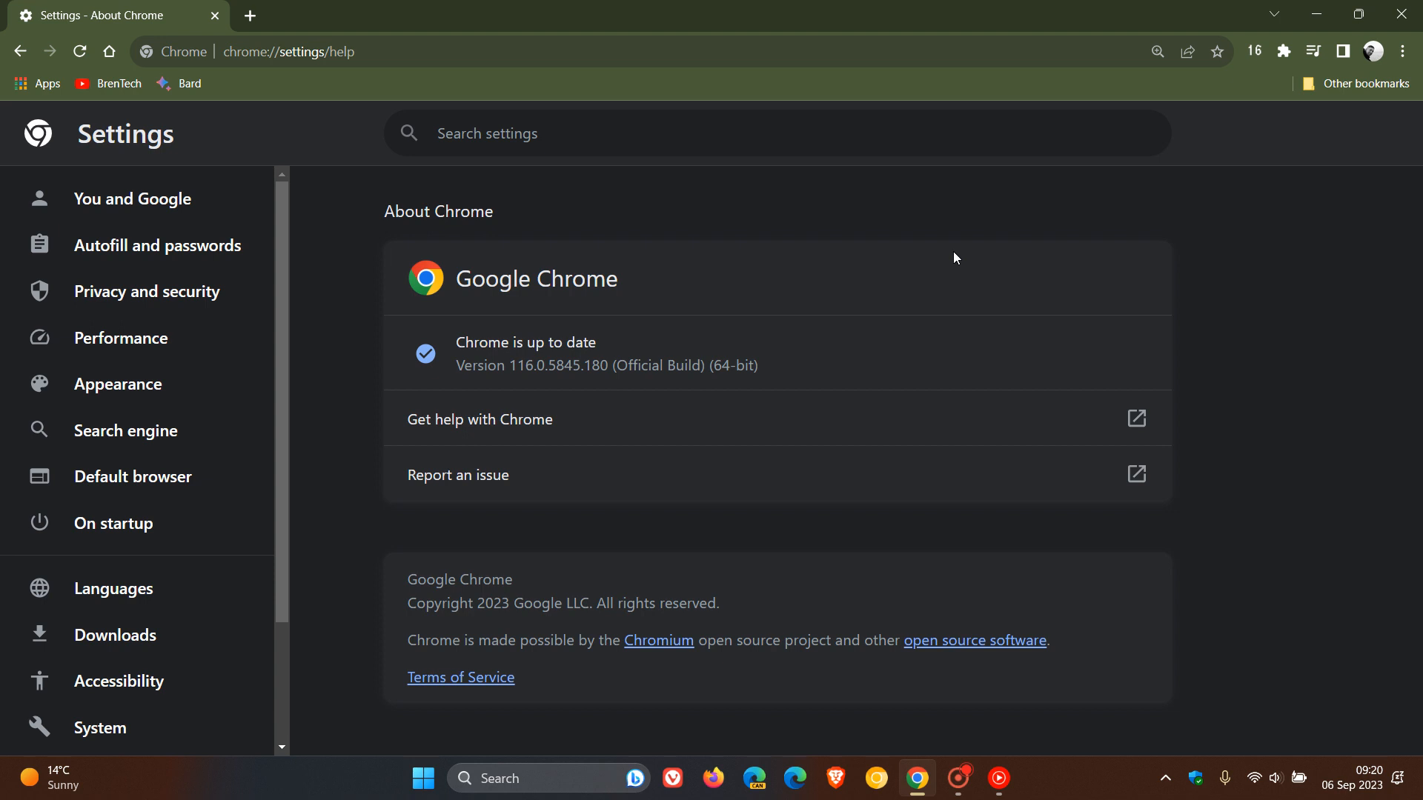
pyautogui.moveTo(817, 606)
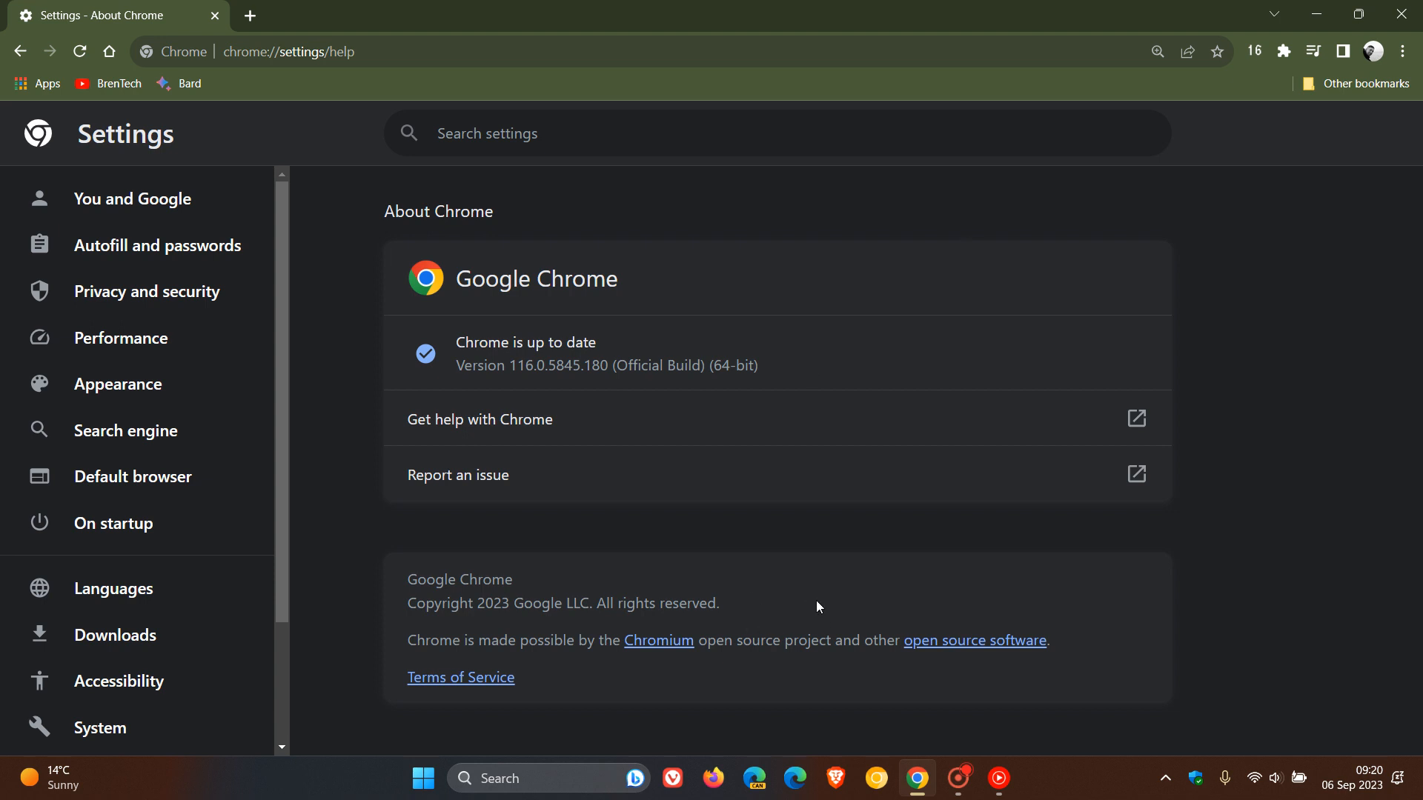
pyautogui.moveTo(978, 276)
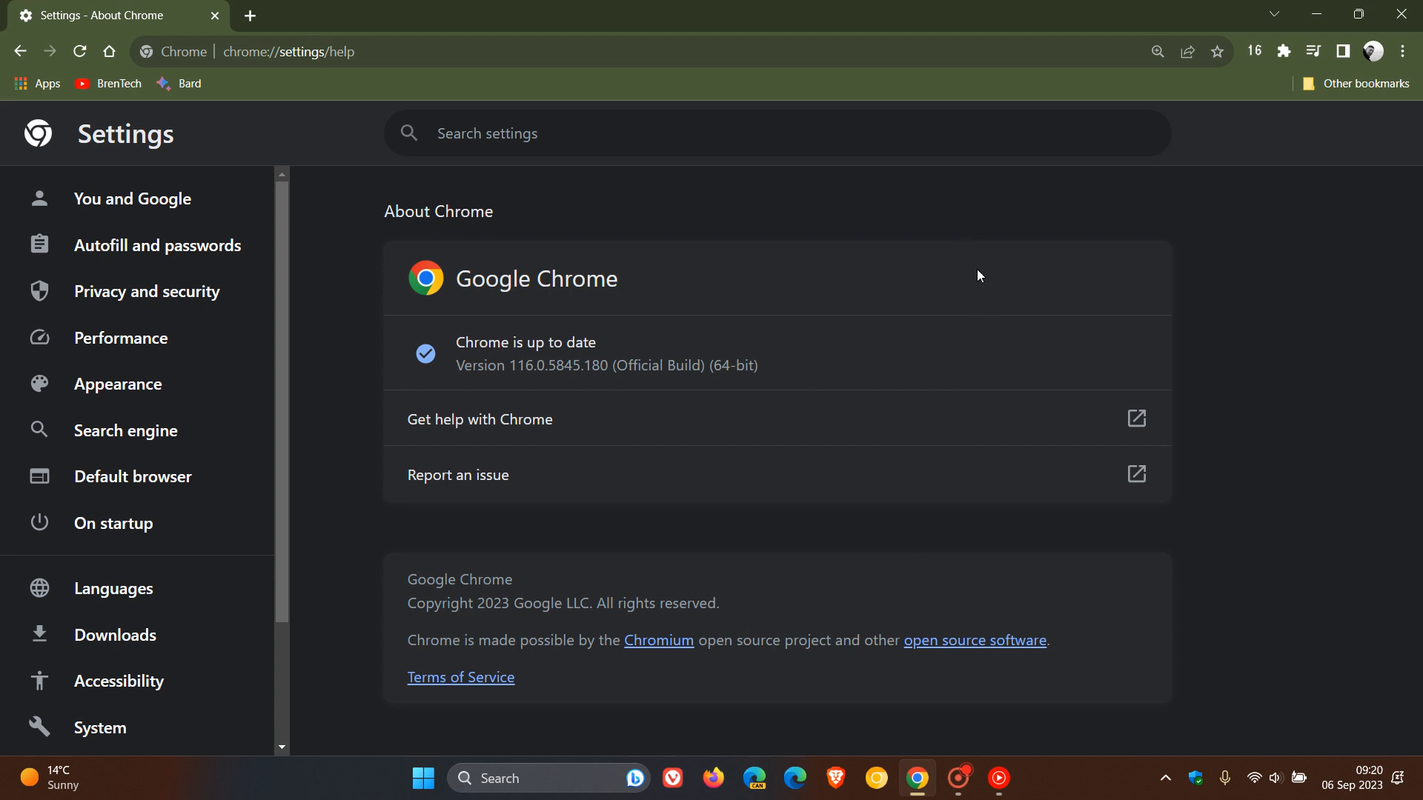
pyautogui.moveTo(439, 294)
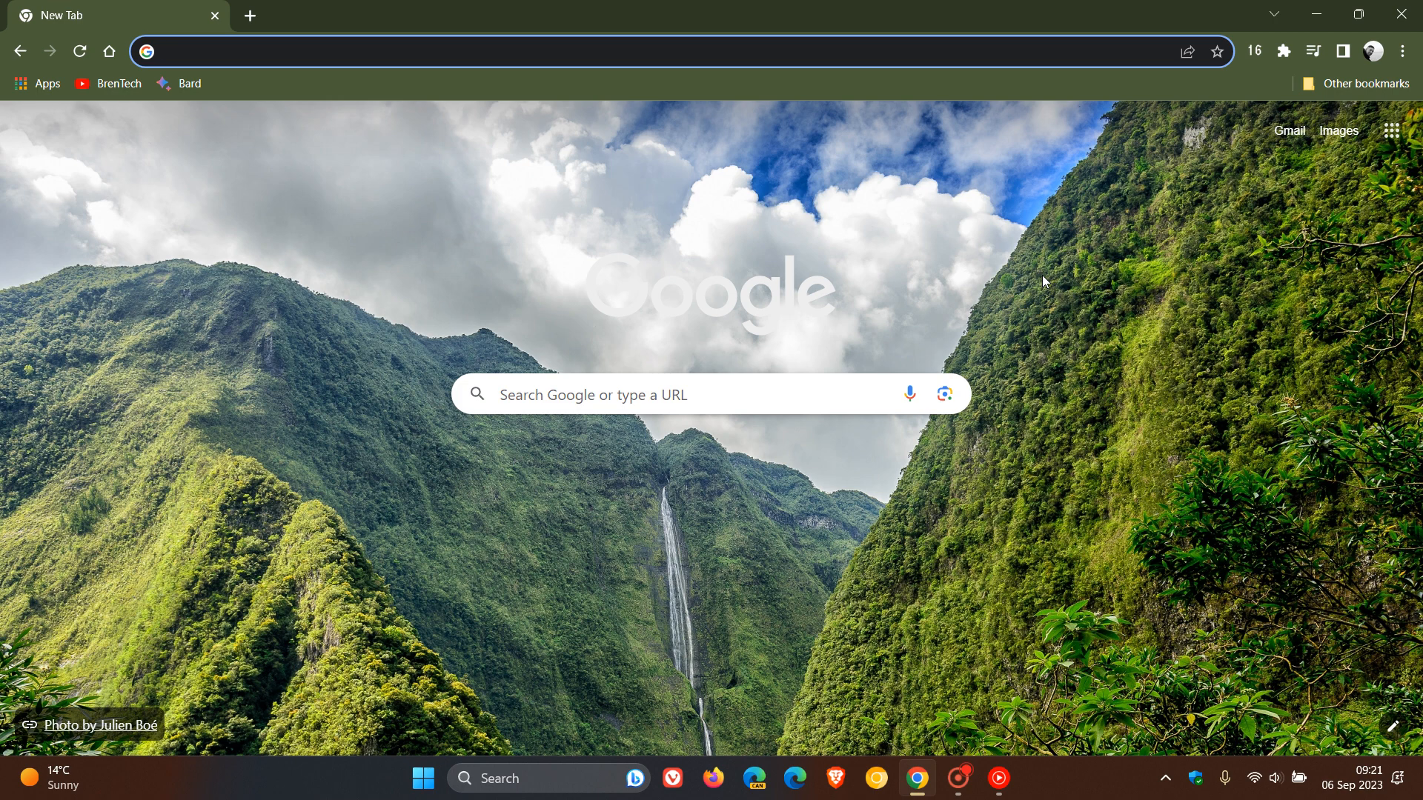
pyautogui.moveTo(981, 245)
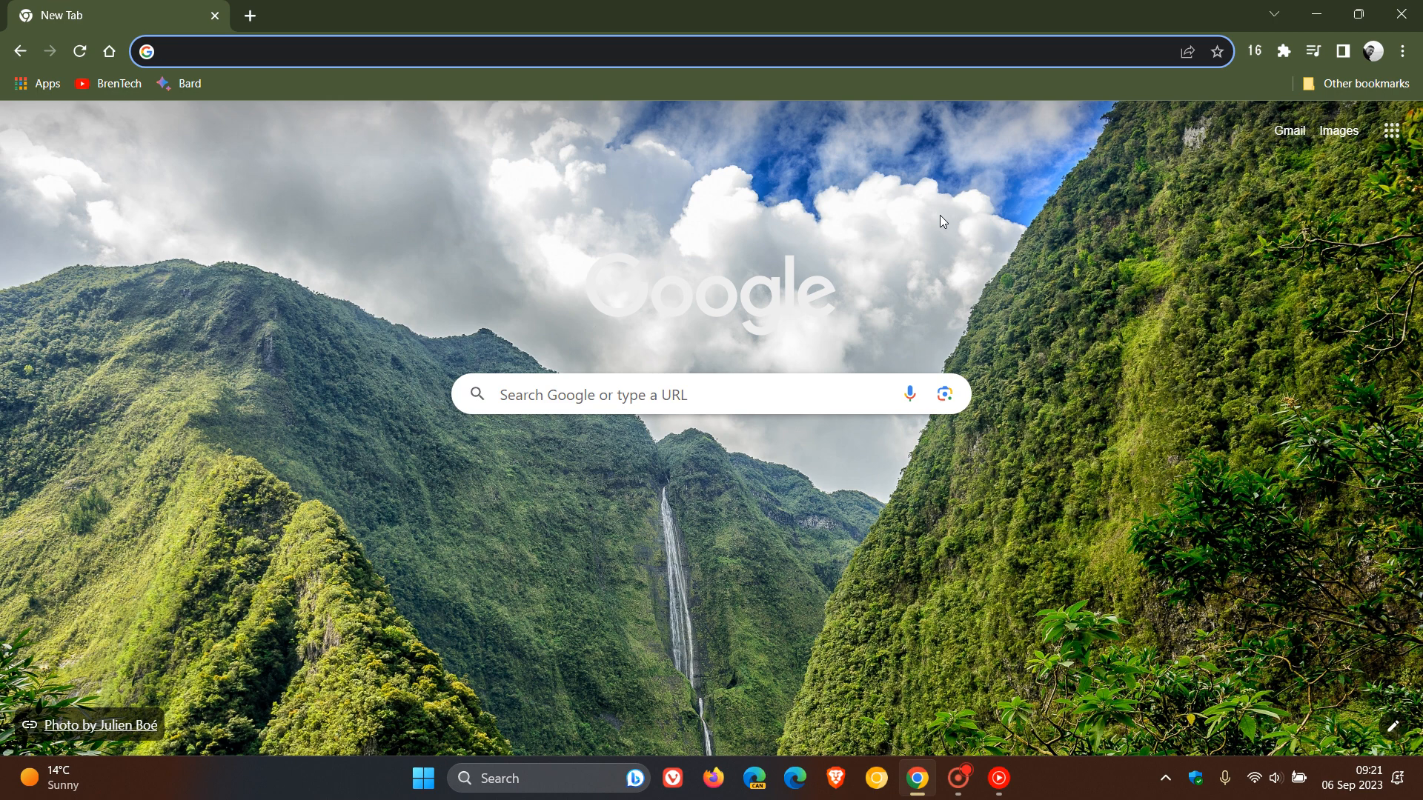
pyautogui.moveTo(1125, 517)
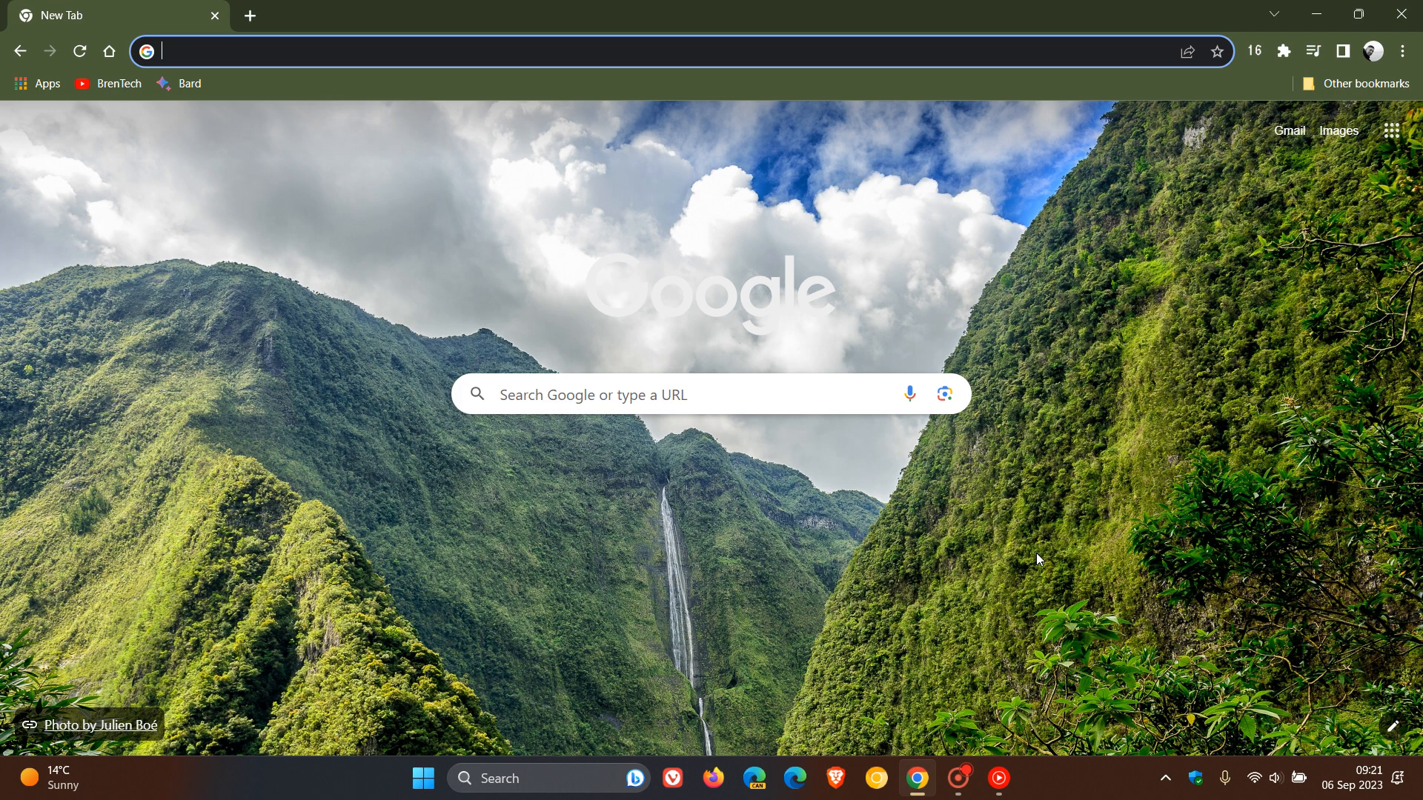
pyautogui.moveTo(979, 244)
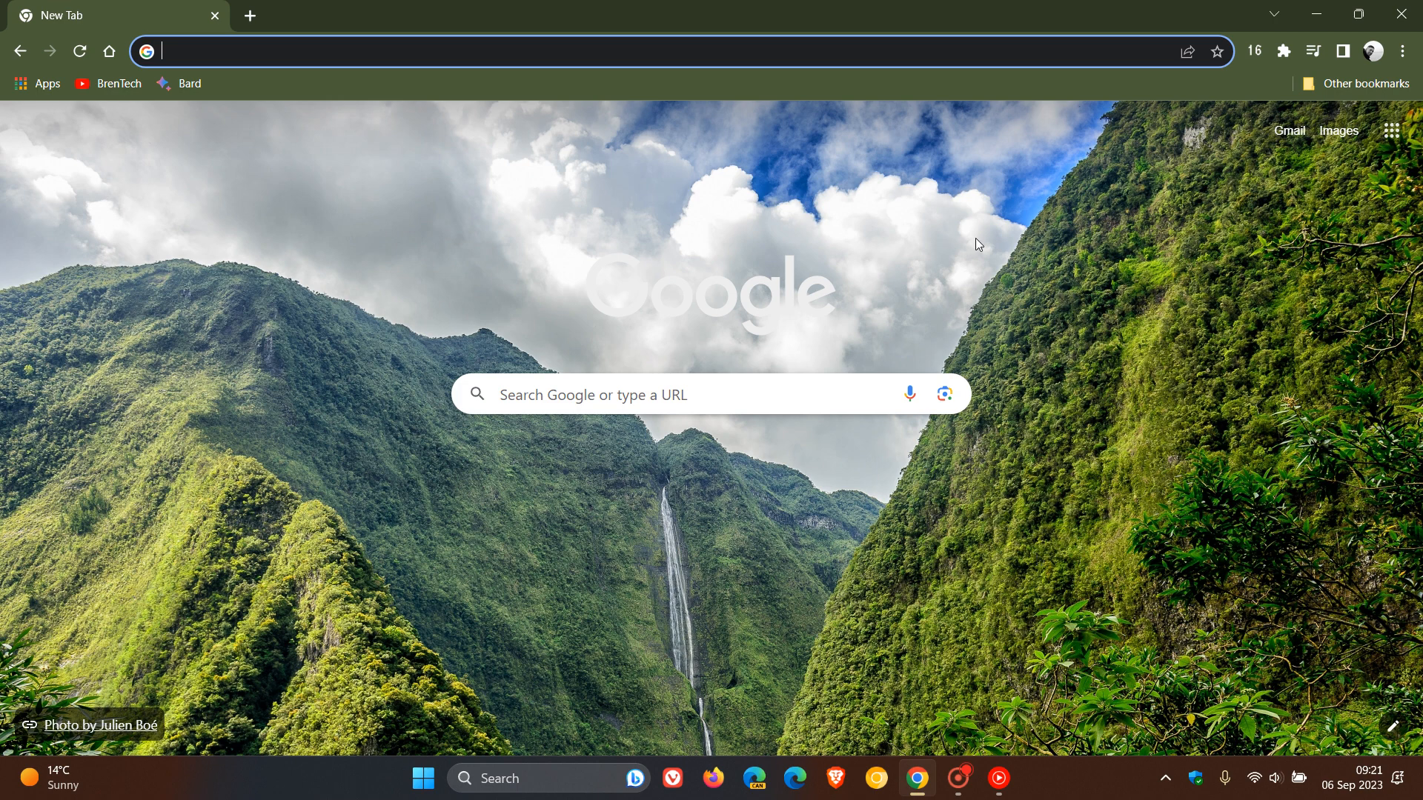